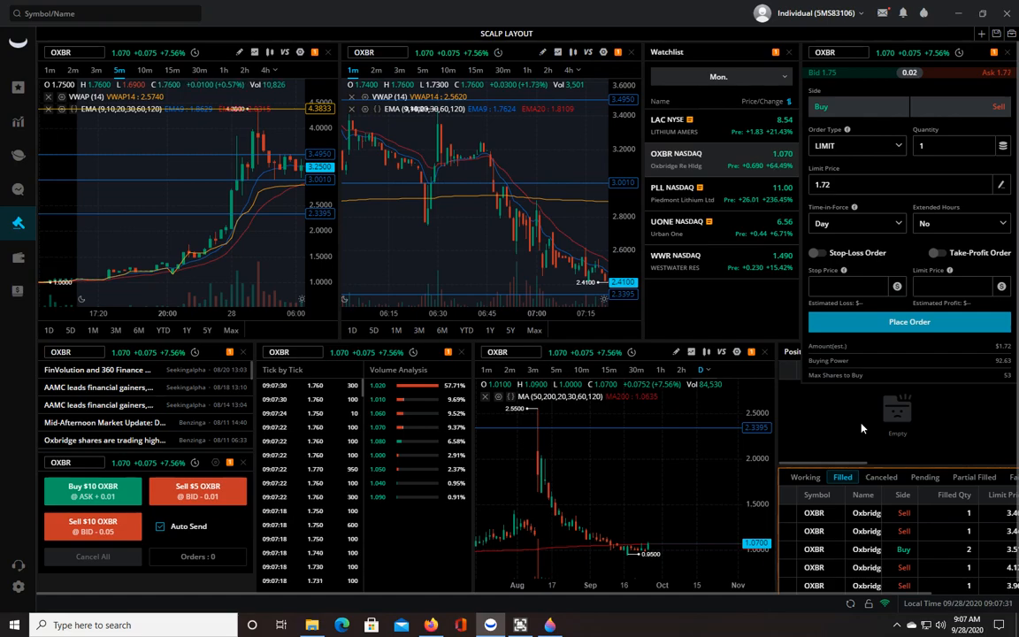
pyautogui.moveTo(580, 156)
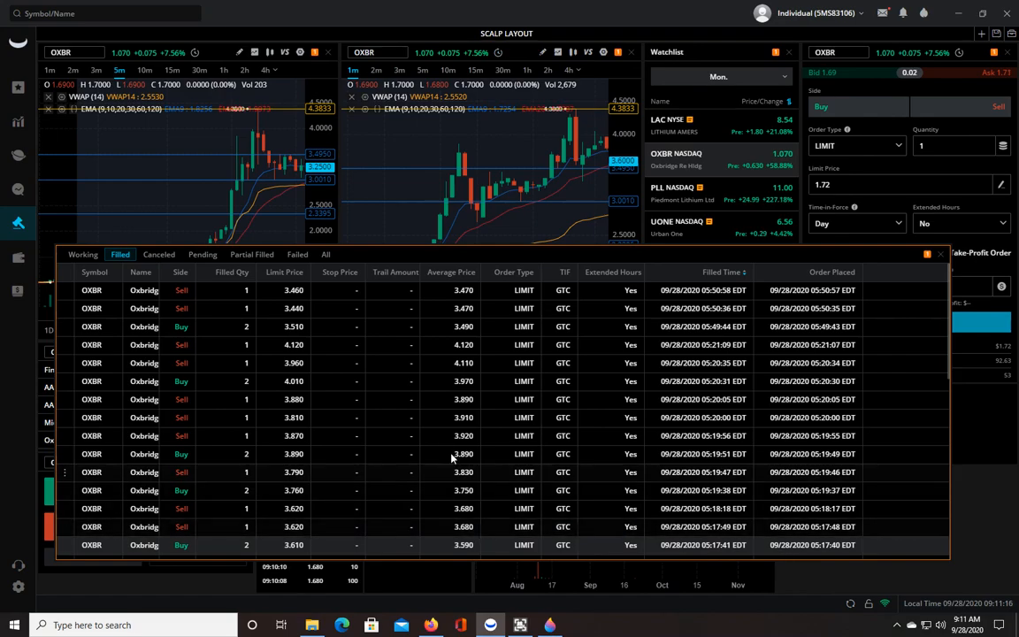
pyautogui.moveTo(467, 159)
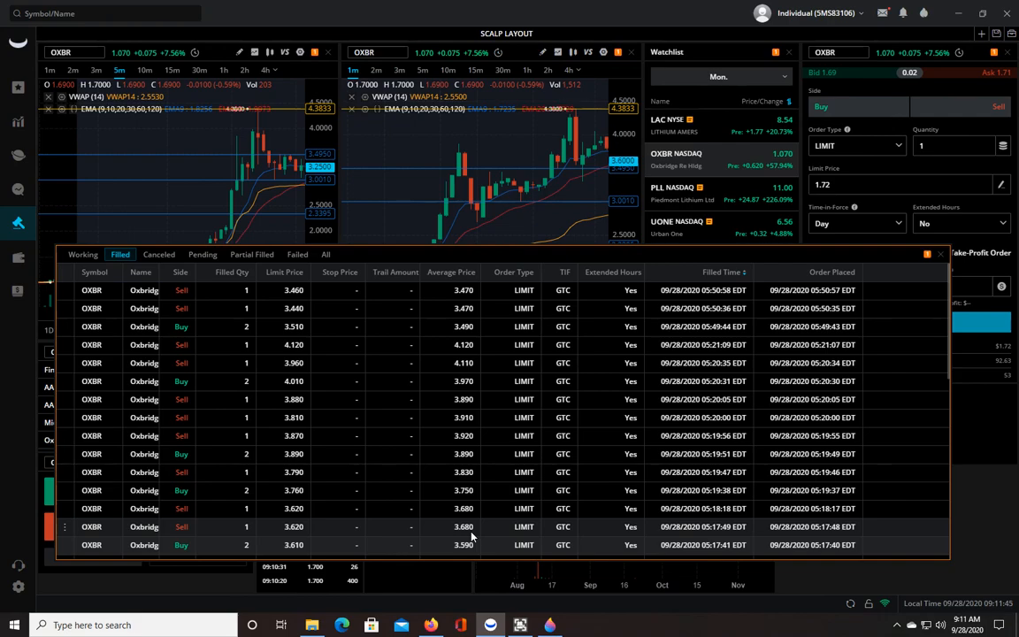
pyautogui.moveTo(431, 542)
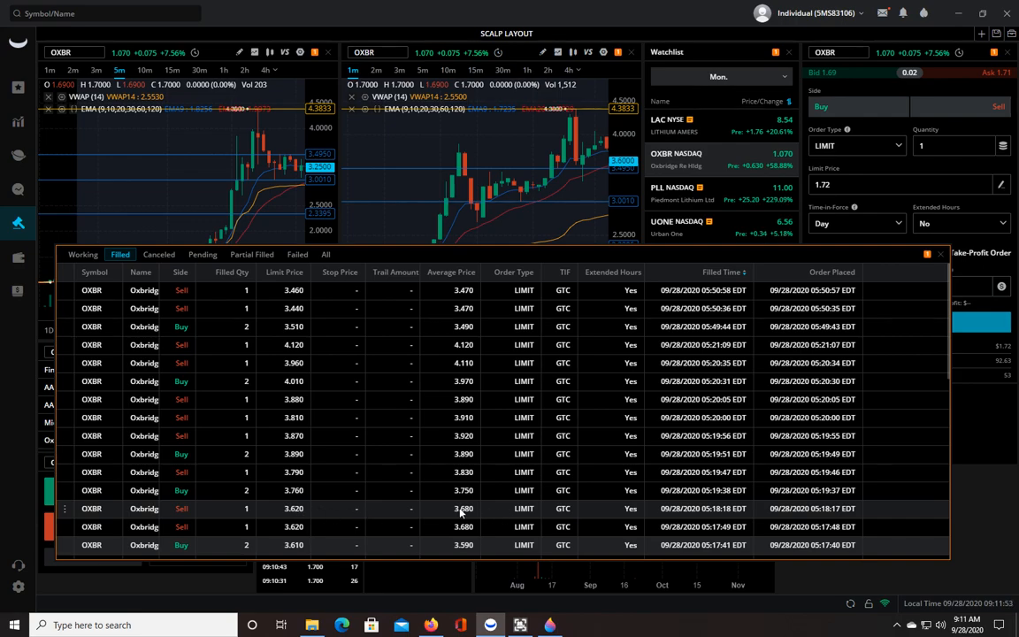
pyautogui.moveTo(467, 513)
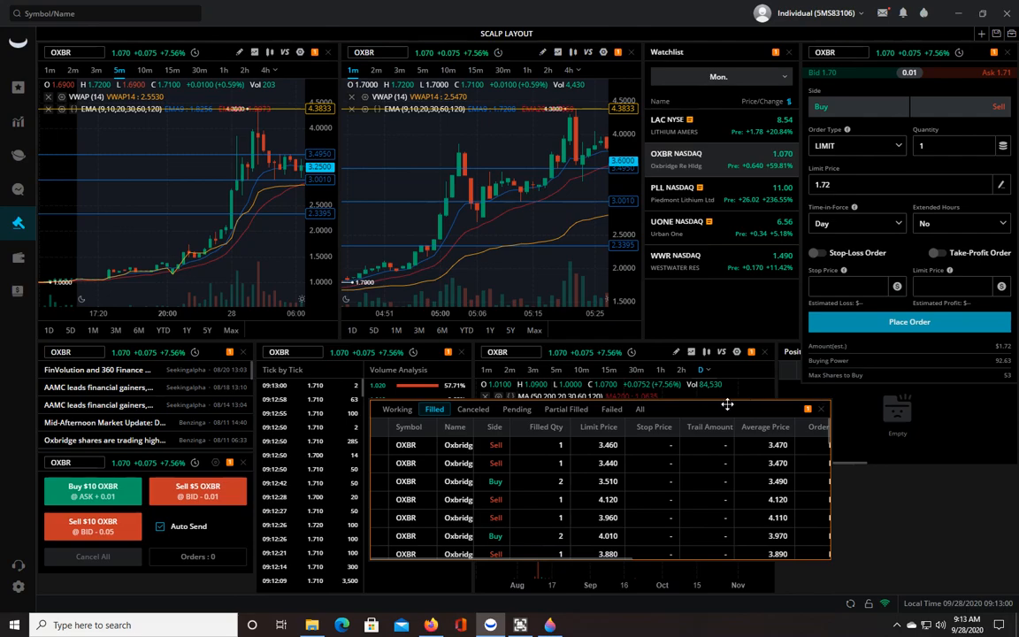
# Reveal the Active Trade Settings with Buy Market shown as a 5-share market order.
pyautogui.moveTo(727, 403); pyautogui.dragTo(920, 460)
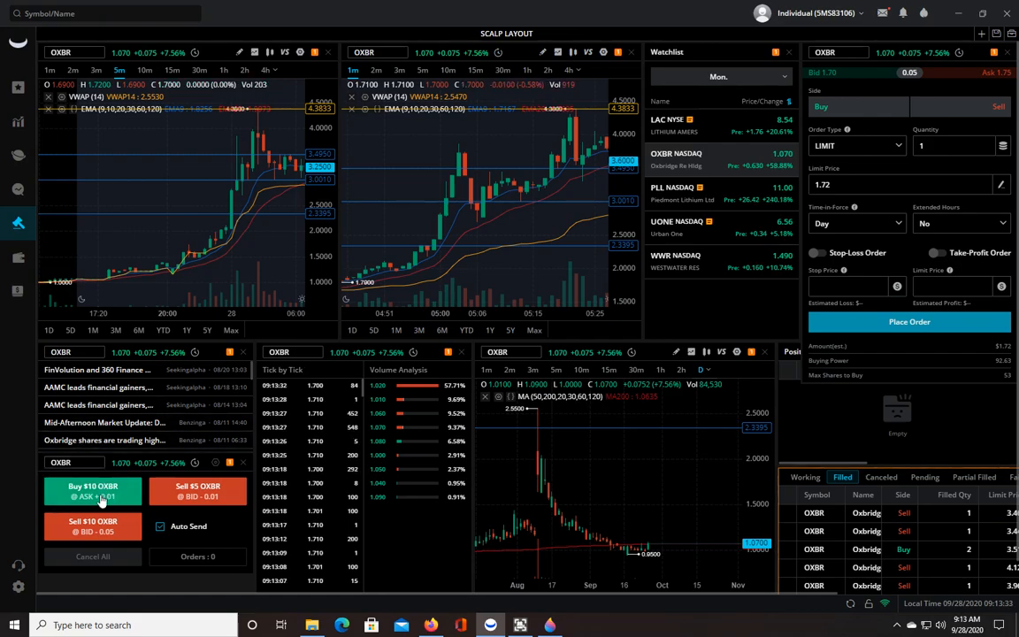
pyautogui.moveTo(235, 184)
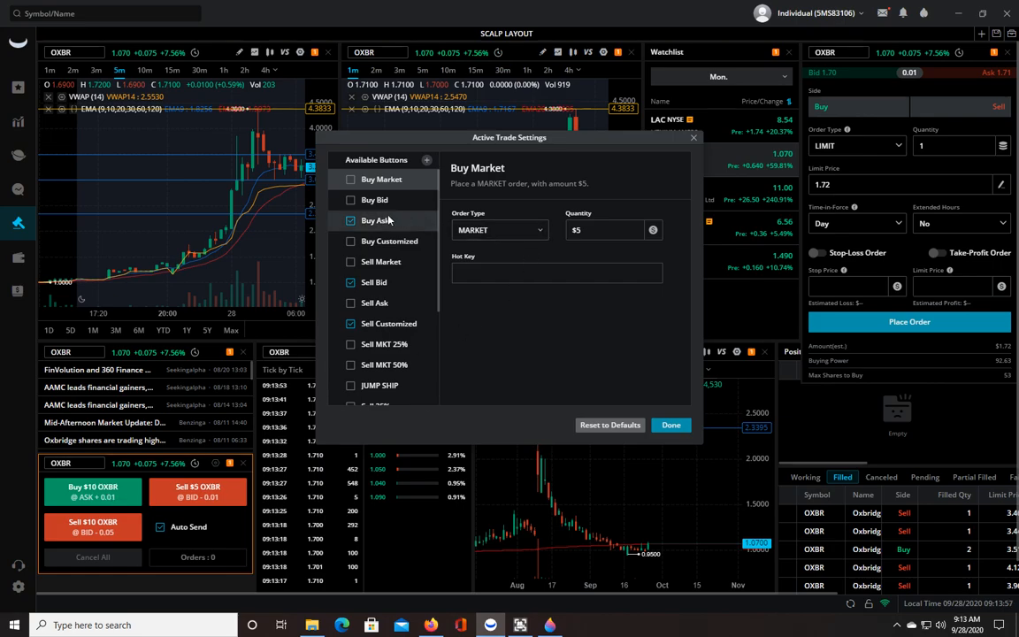
# Set Sell Bid to a $5 limit at bid -0.01, GTC, extended hours, Alt Z, then return to Buy Market.
pyautogui.click(374, 219)
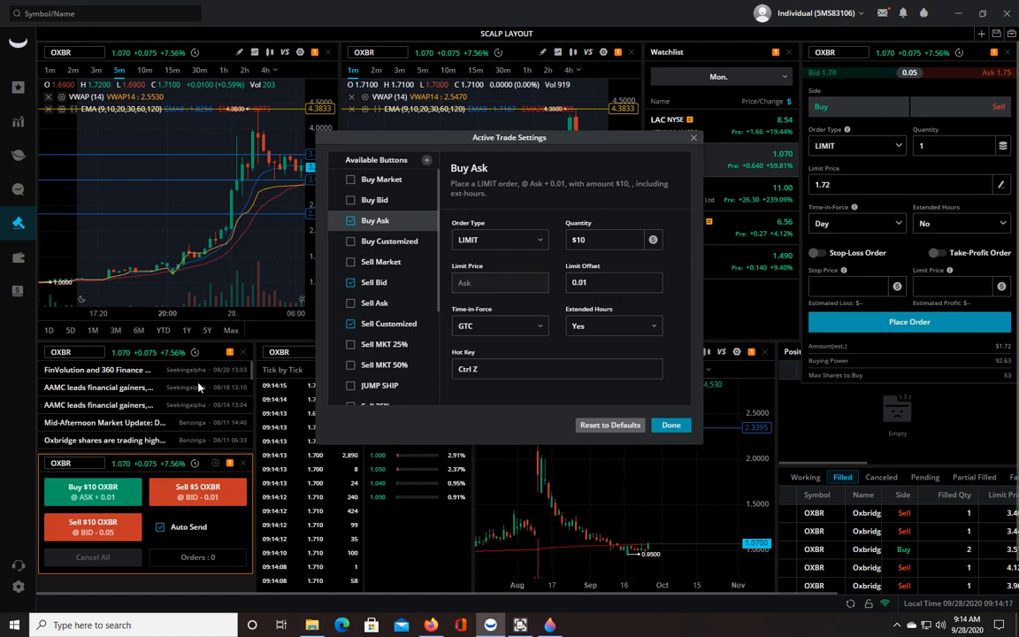
pyautogui.moveTo(237, 237)
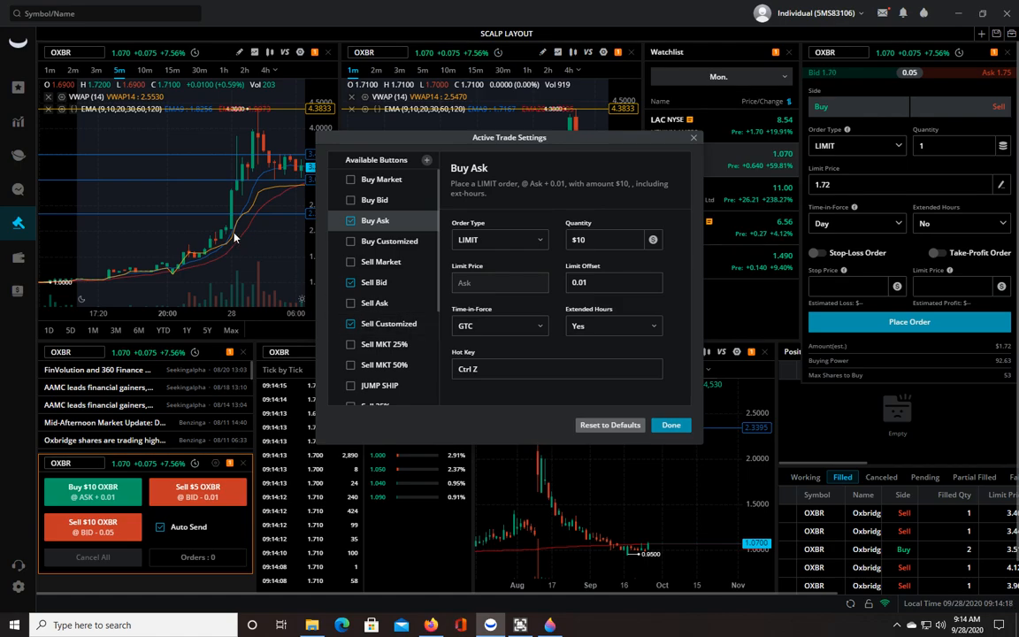
pyautogui.moveTo(248, 237)
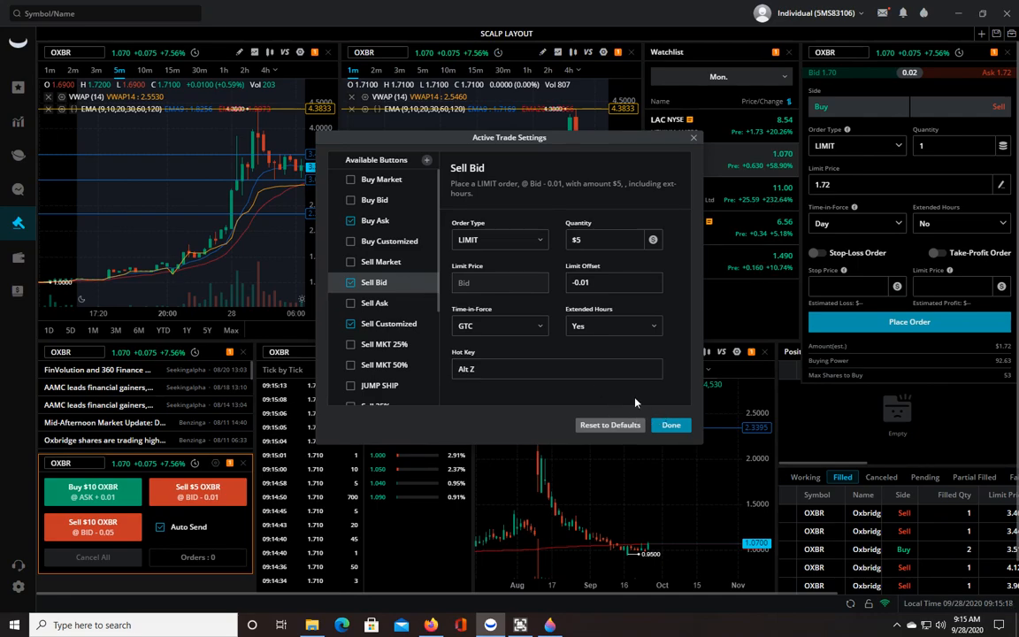
pyautogui.click(671, 424)
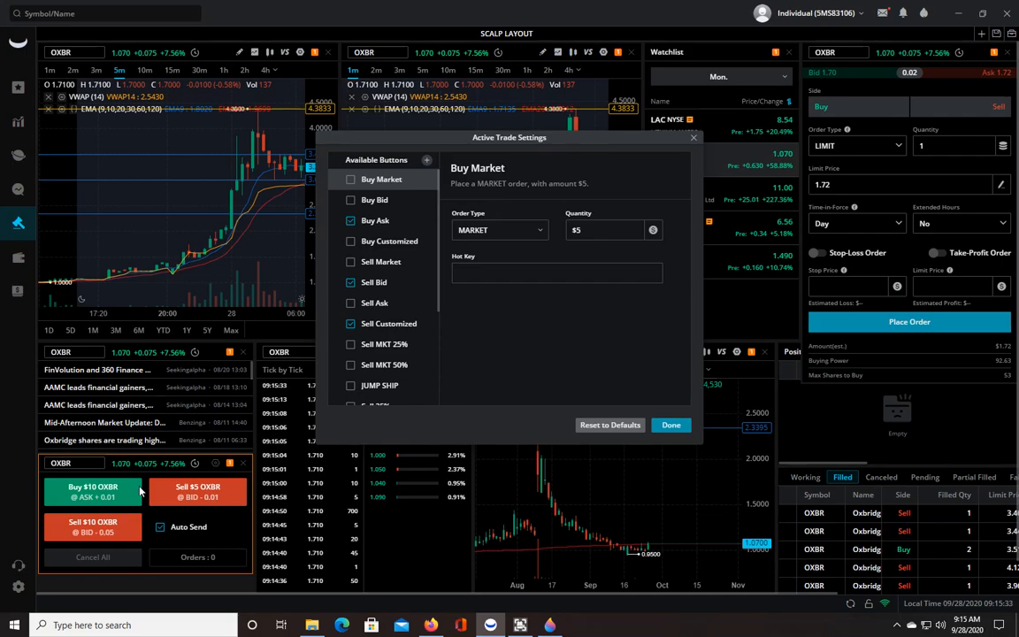
pyautogui.moveTo(320, 366)
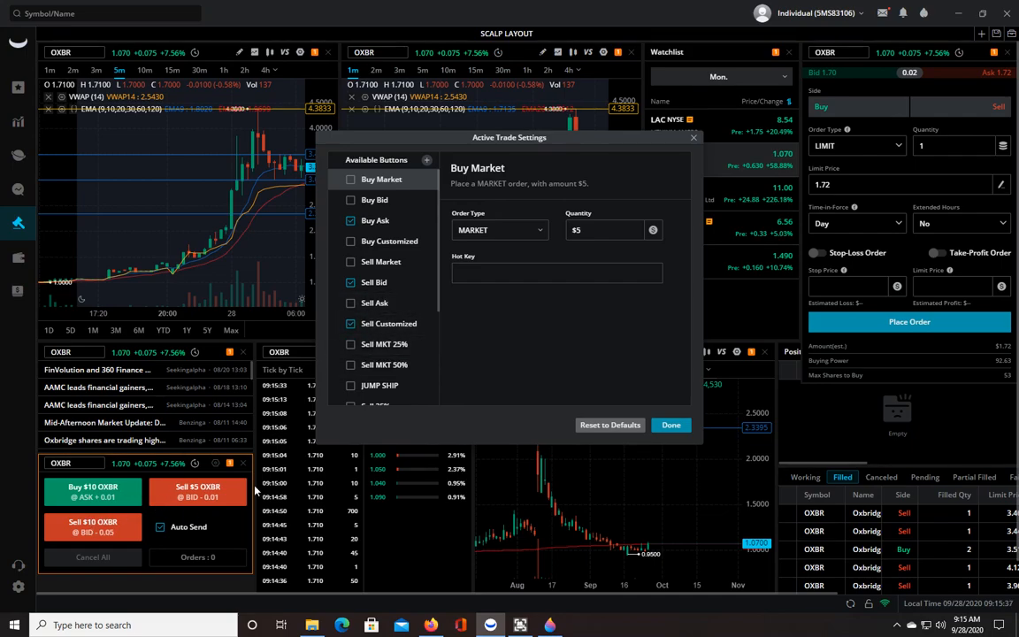
# Set Sell Customized to a $10 limit at bid -0.05, GTC, extended hours, and finish with Done.
pyautogui.click(389, 324)
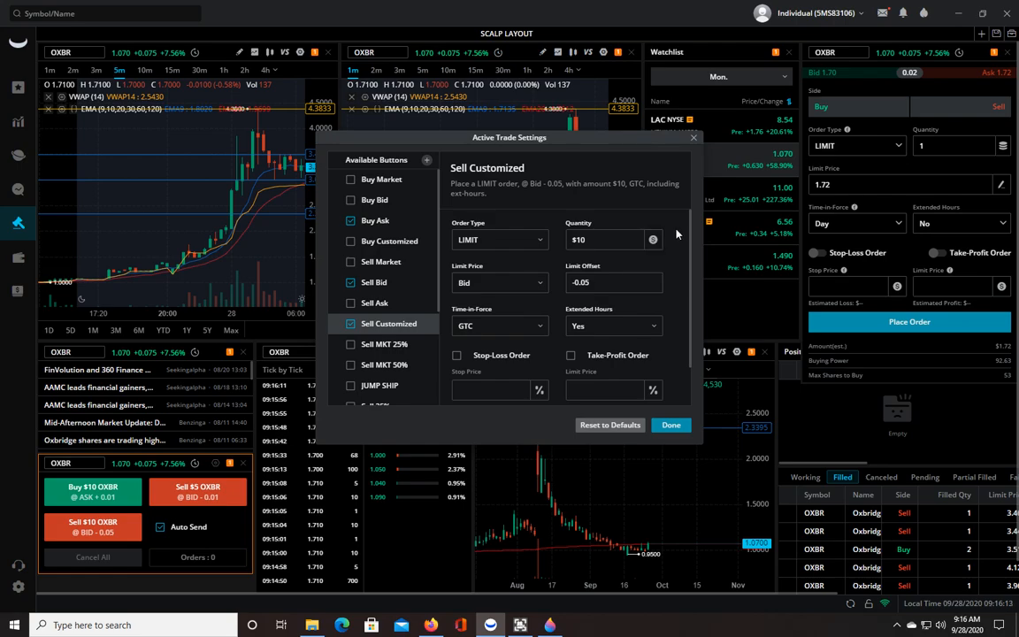
pyautogui.click(671, 425)
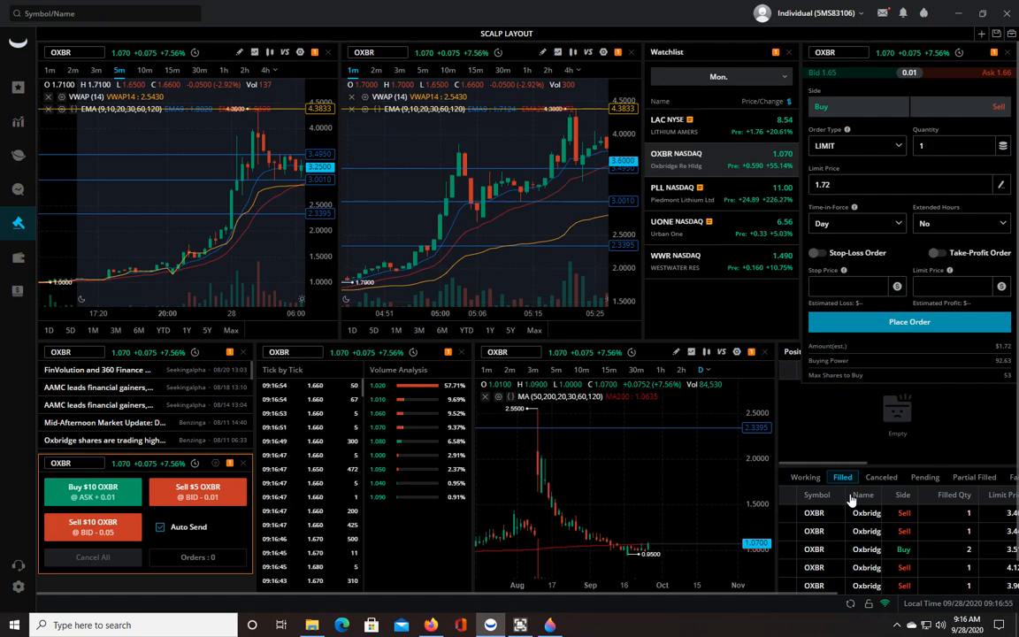
pyautogui.moveTo(826, 421)
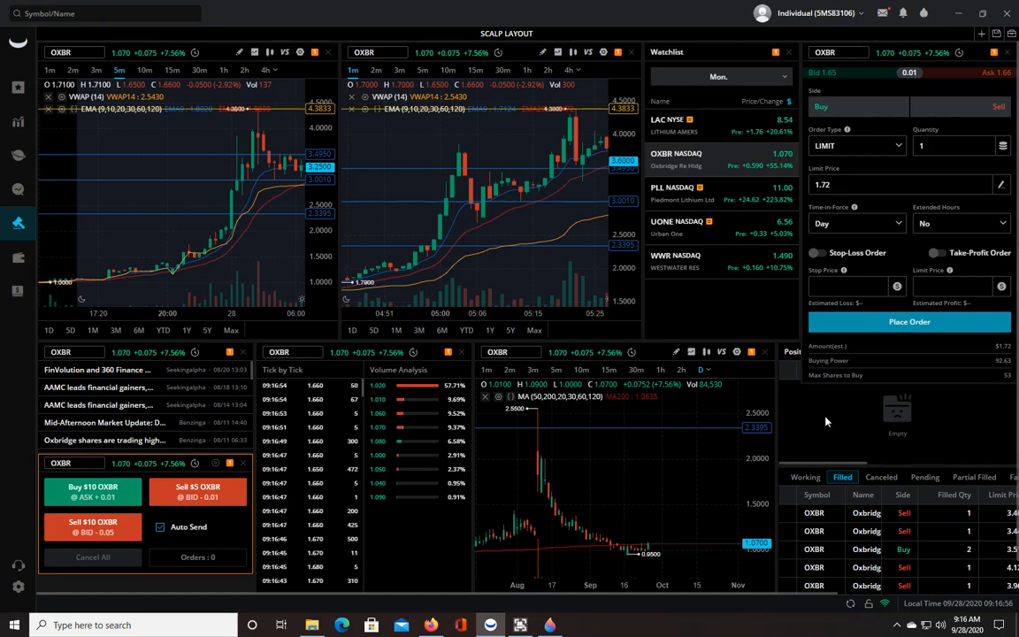
# Check the empty Working orders list, then return to the OXBR Filled orders.
pyautogui.click(806, 477)
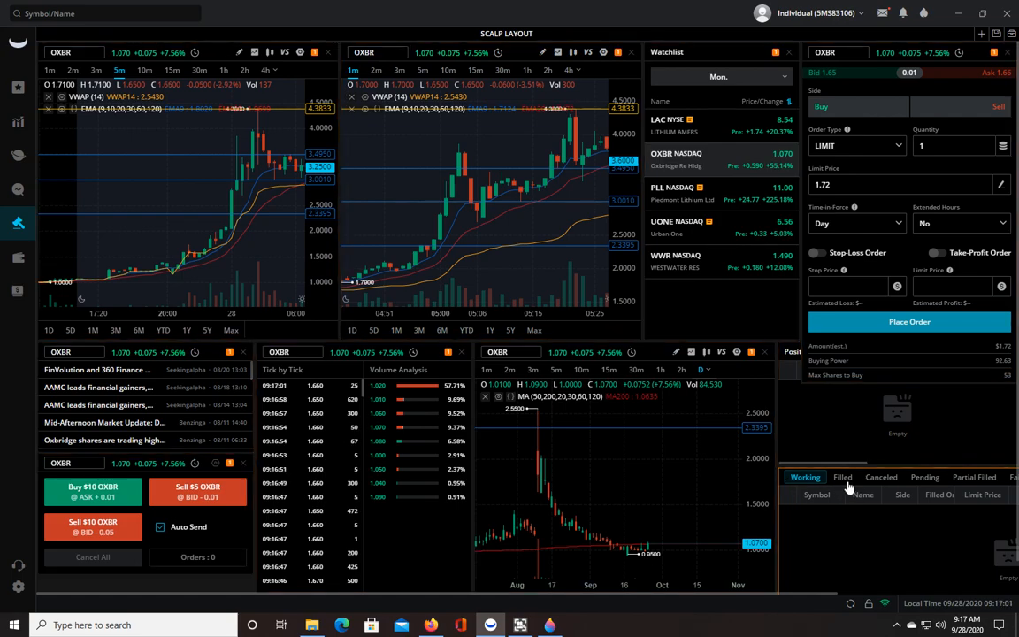
pyautogui.click(842, 477)
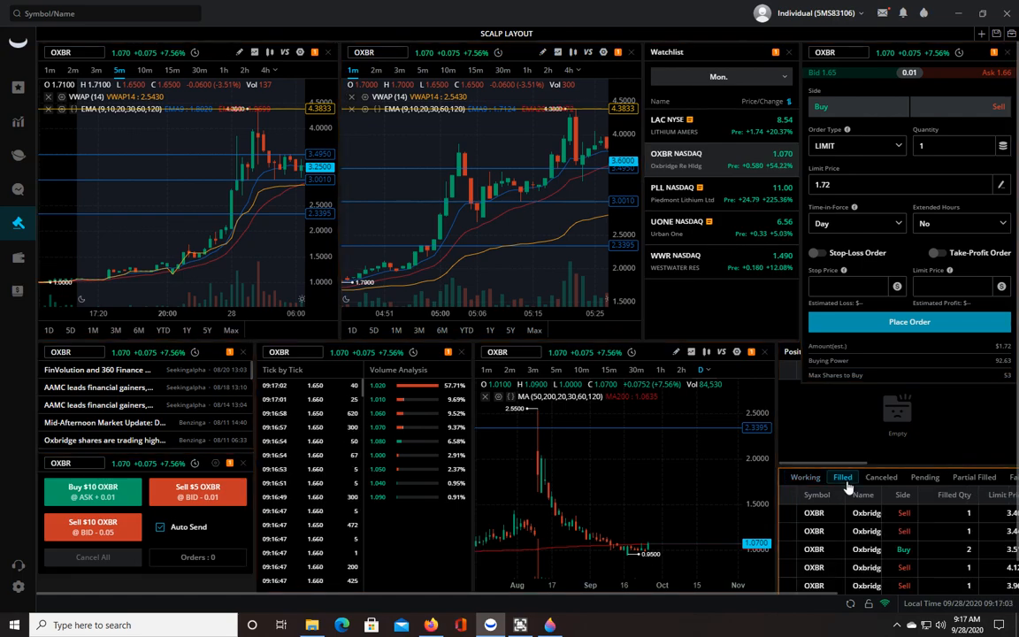